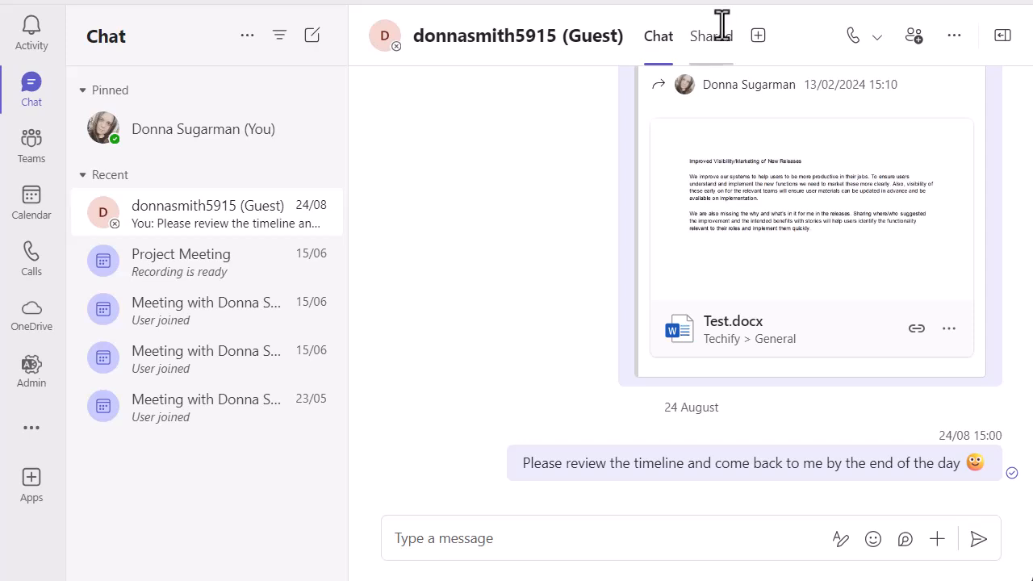
Show the guest chat's Shared tab, listing Test.docx under recent items.
click(711, 36)
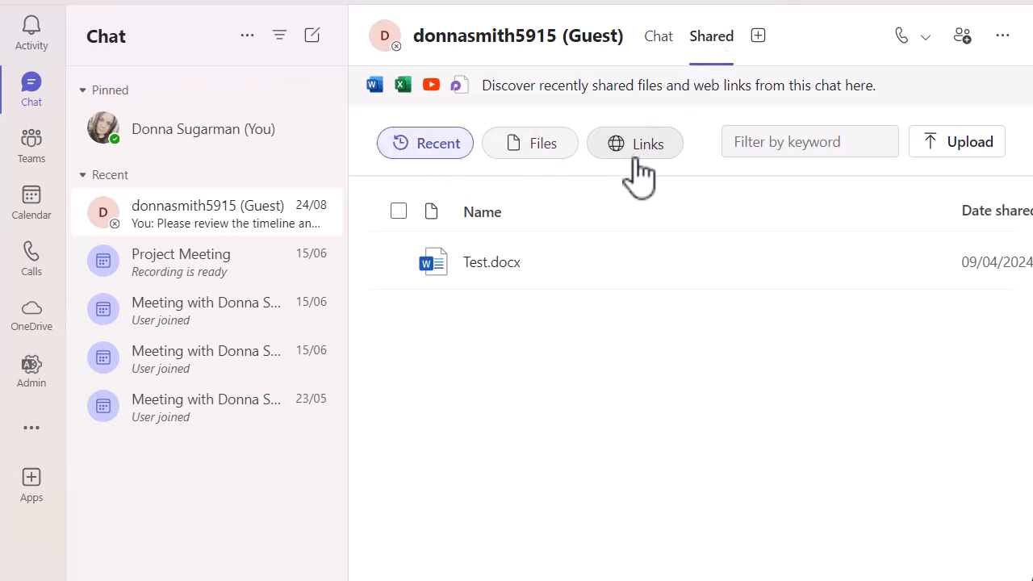
mouse_move(843, 181)
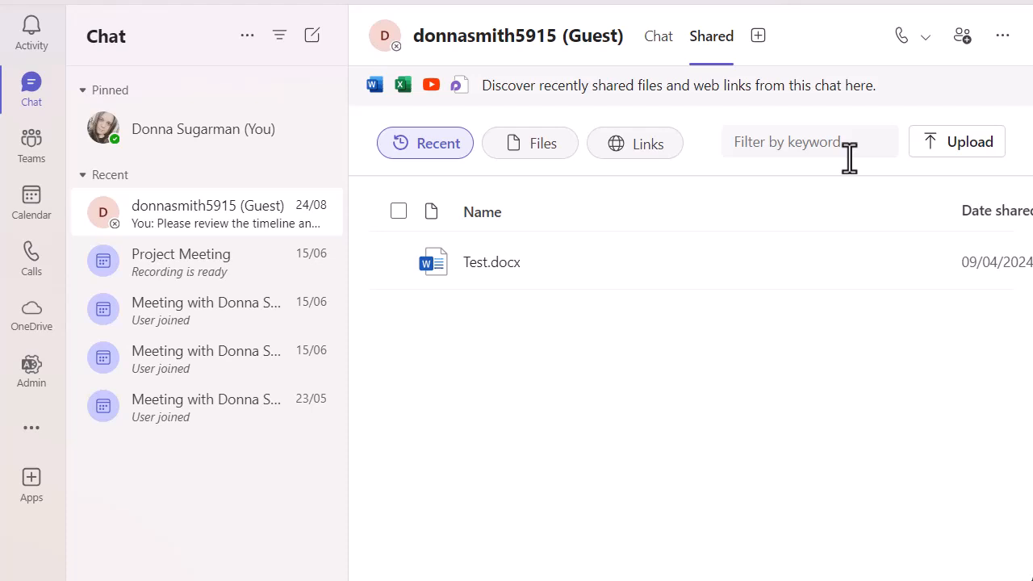
mouse_move(557, 129)
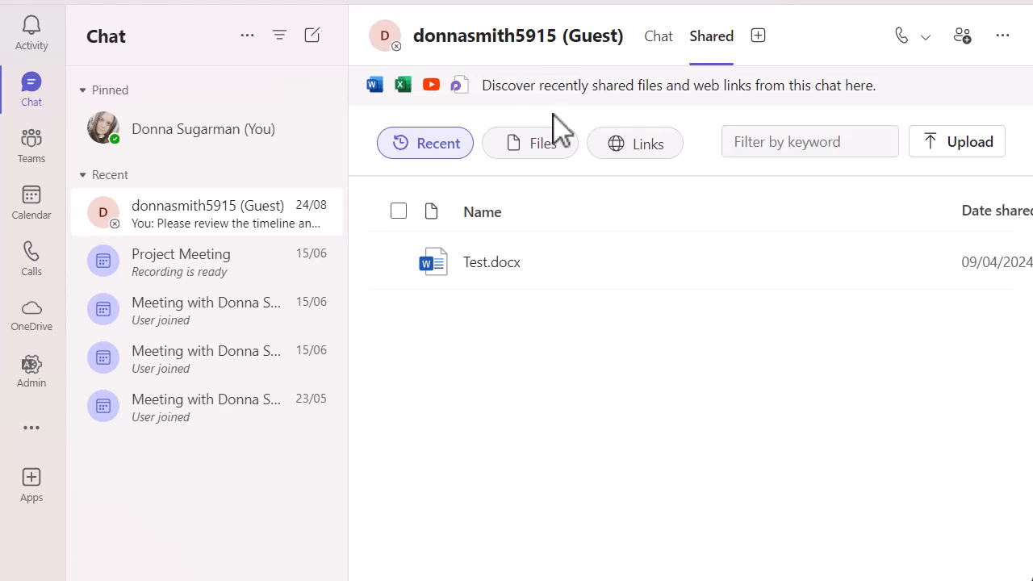
click(634, 143)
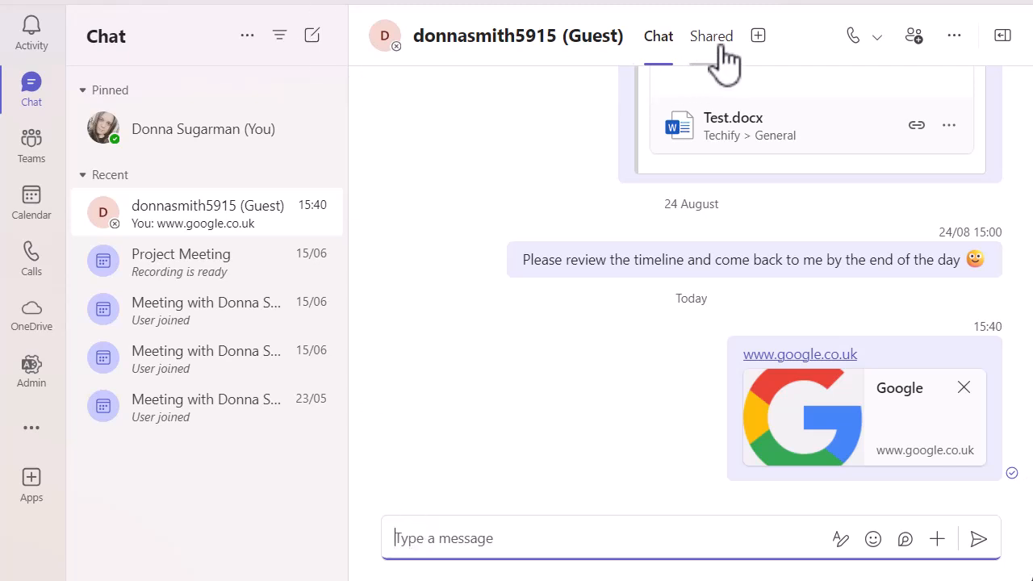
click(711, 35)
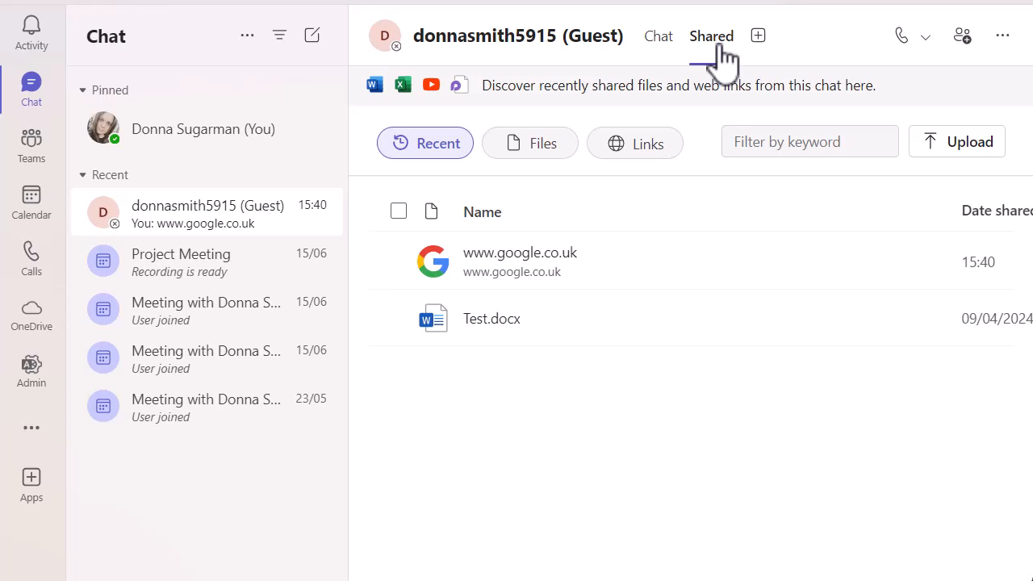
click(634, 143)
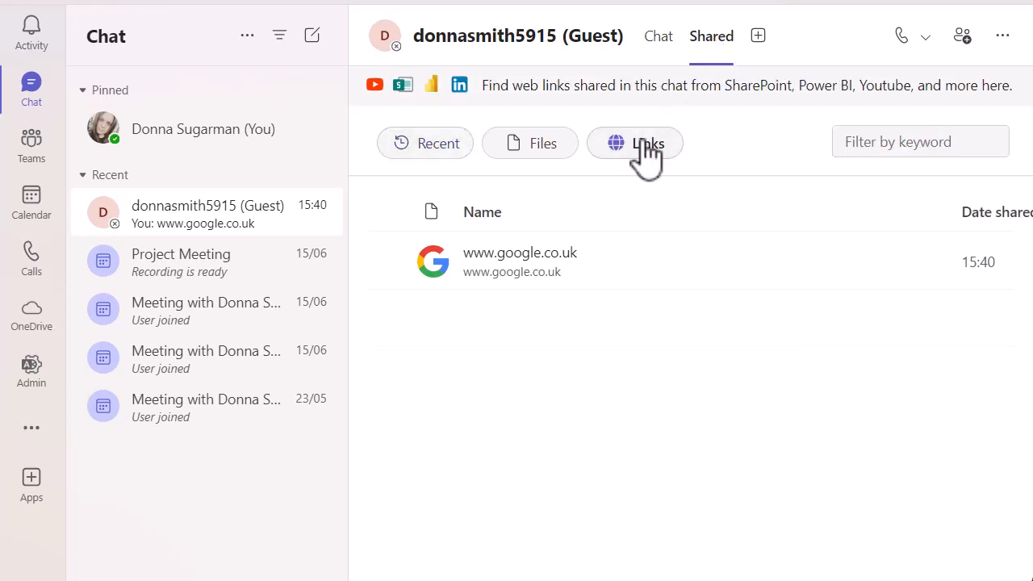
click(634, 143)
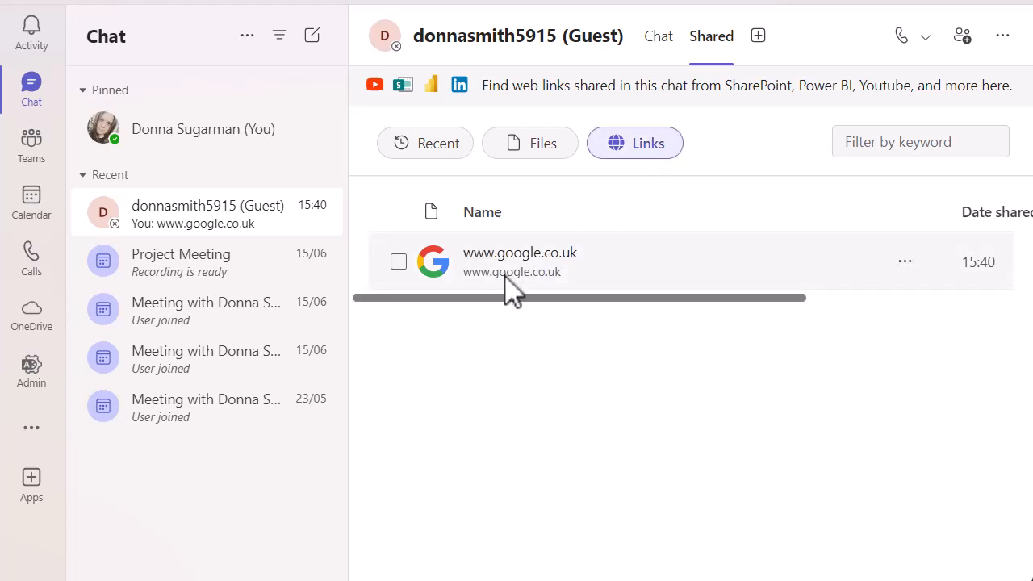
mouse_move(519, 252)
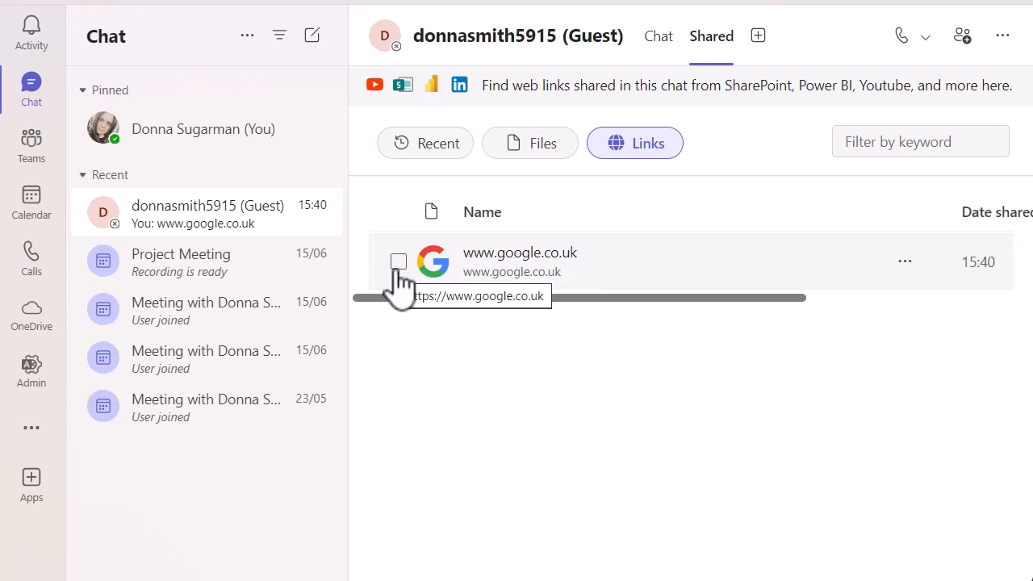
click(398, 261)
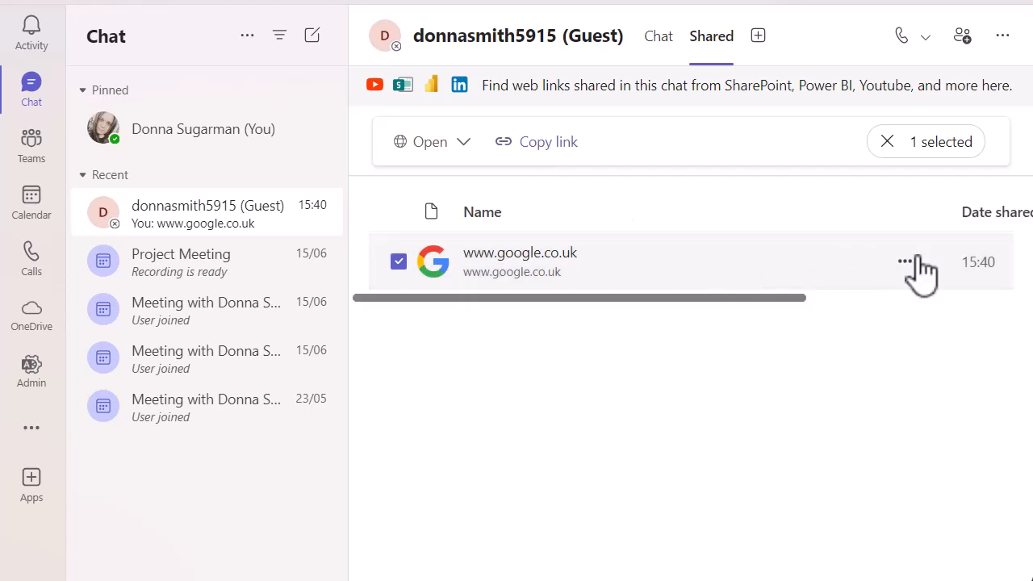
mouse_move(906, 274)
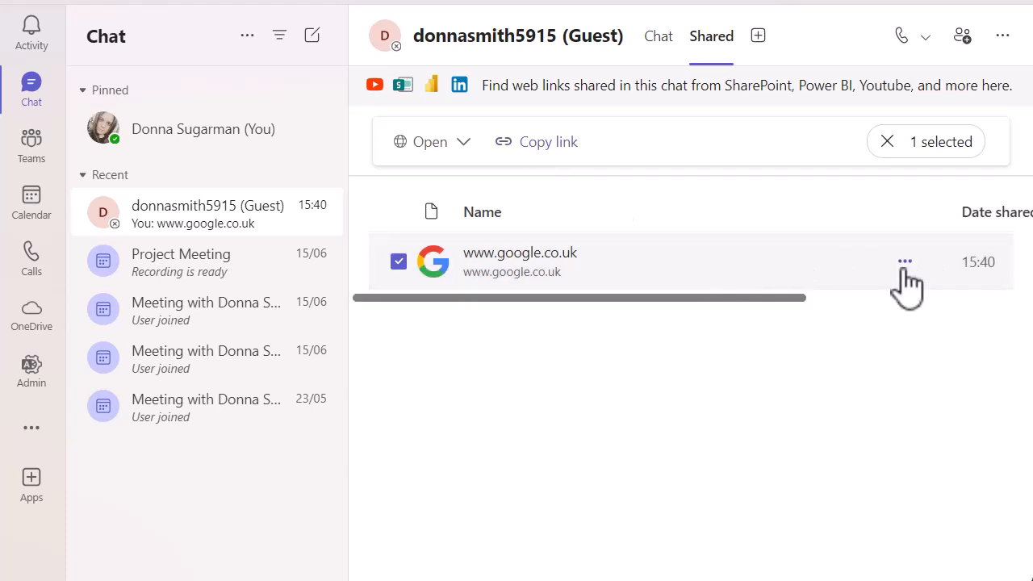
click(904, 262)
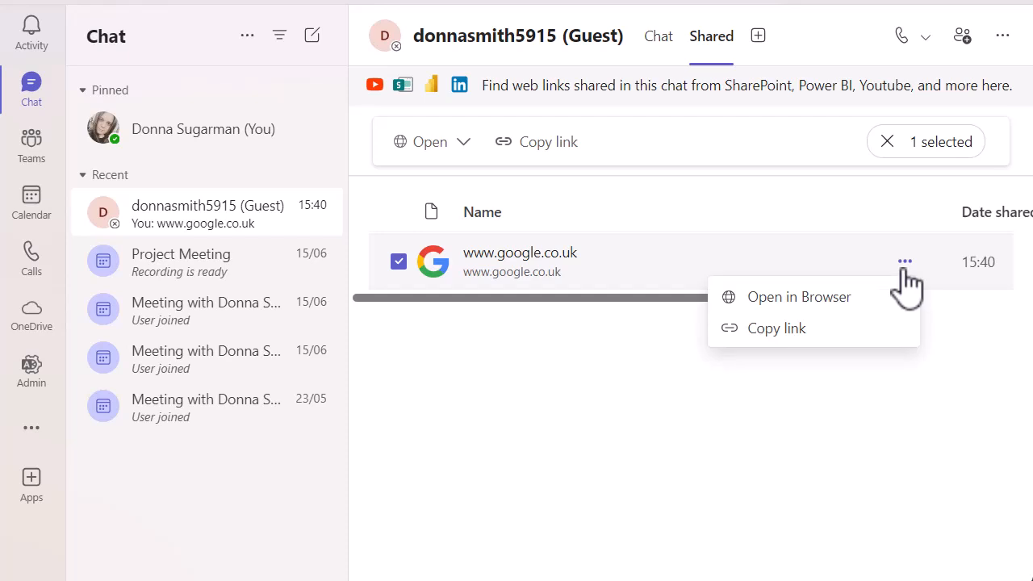
mouse_move(859, 259)
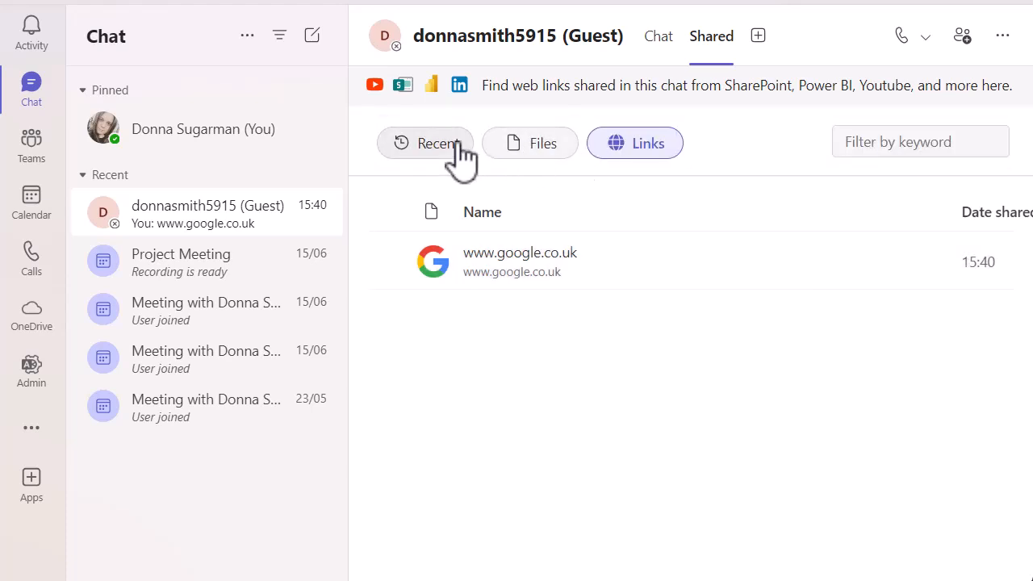
click(529, 143)
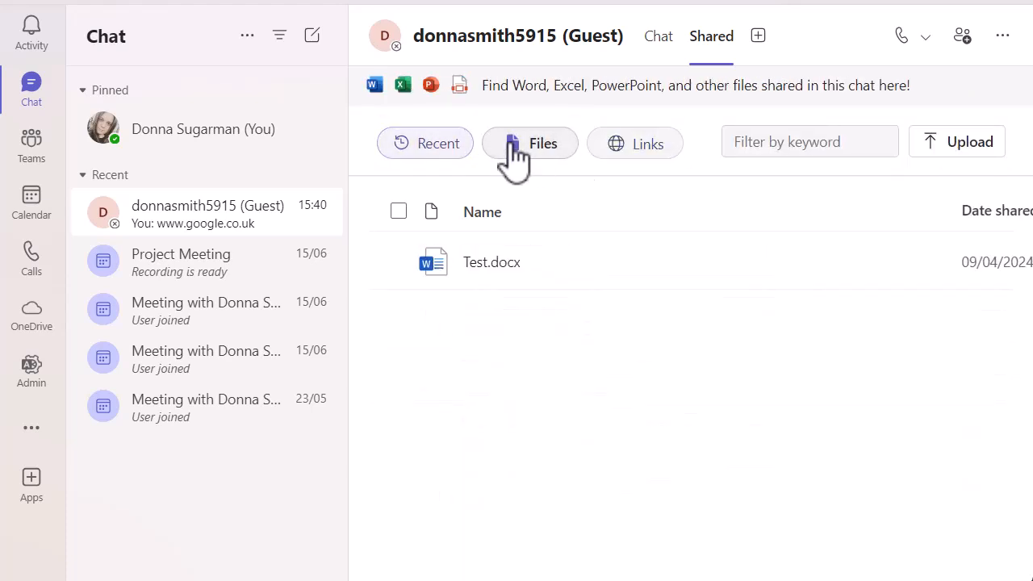
click(635, 143)
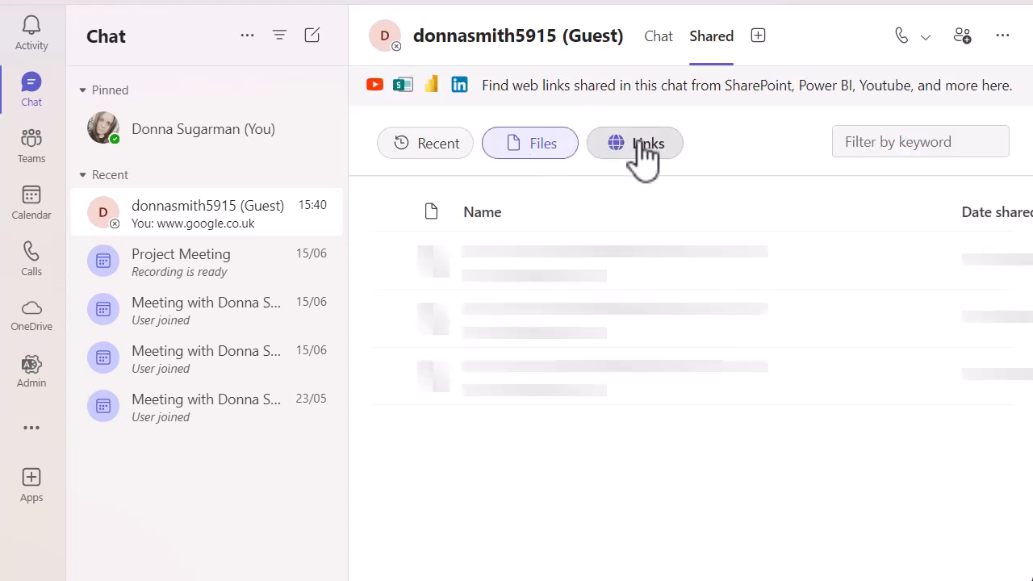
click(634, 142)
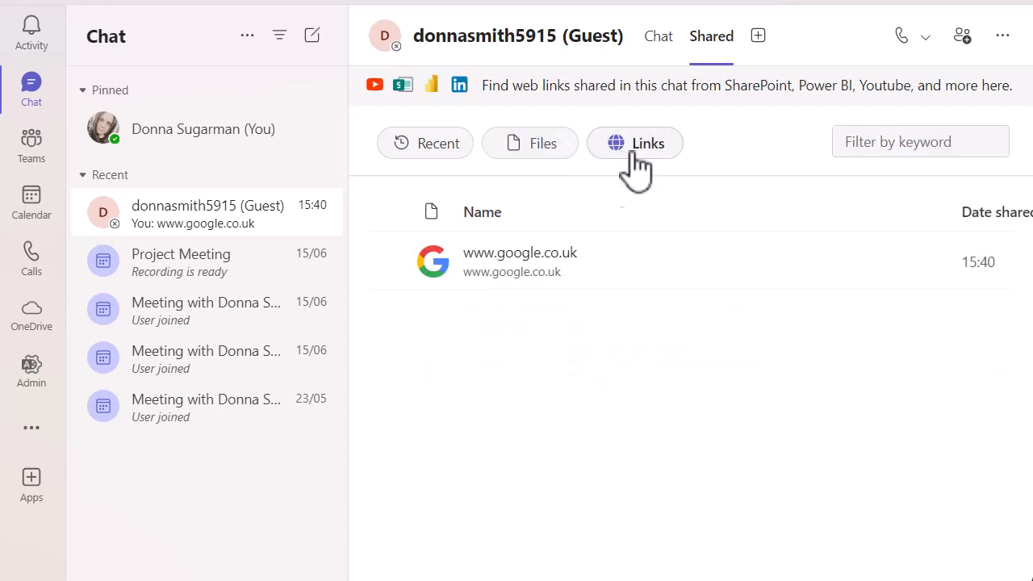
click(634, 143)
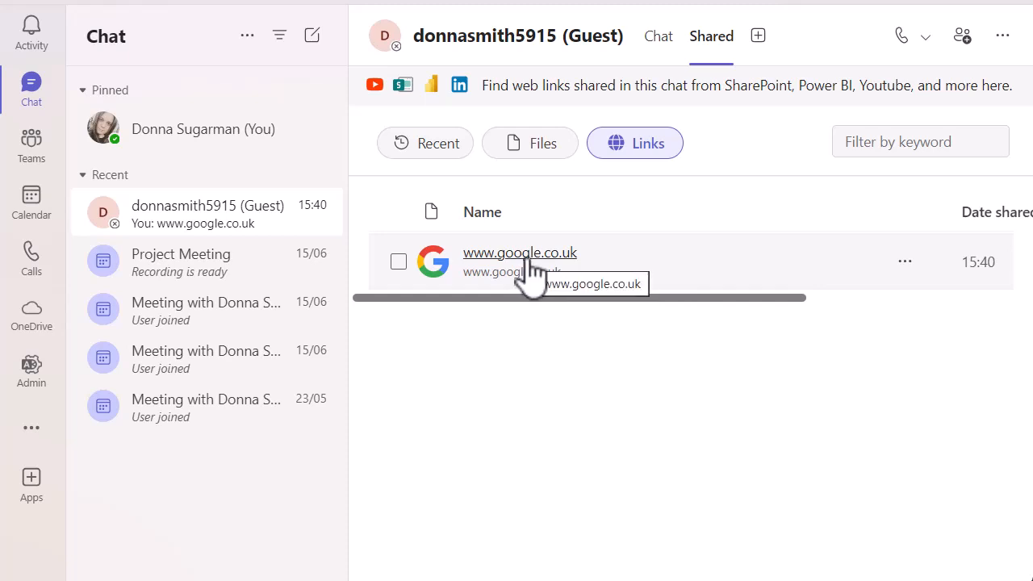
drag(533, 298, 658, 298)
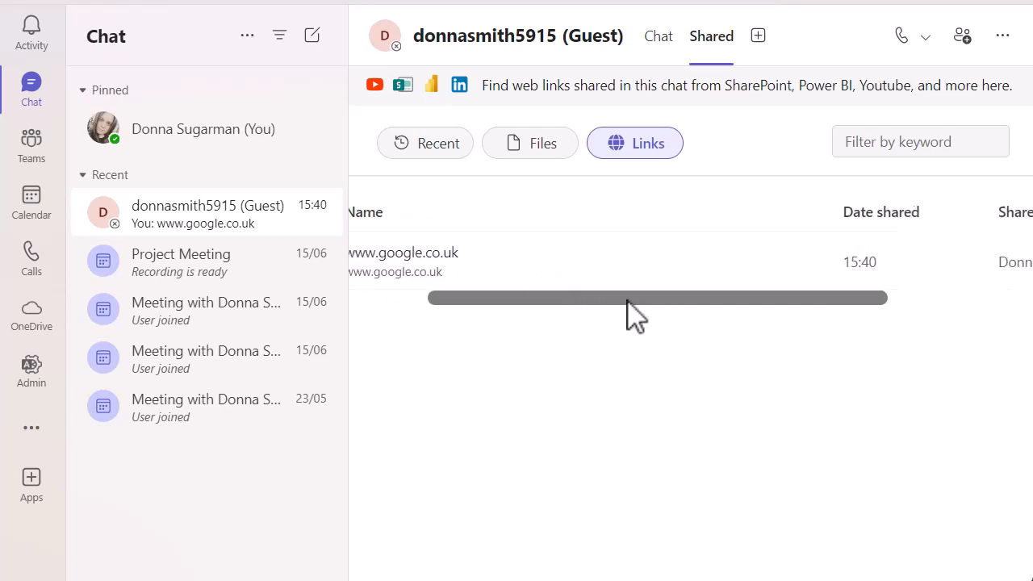